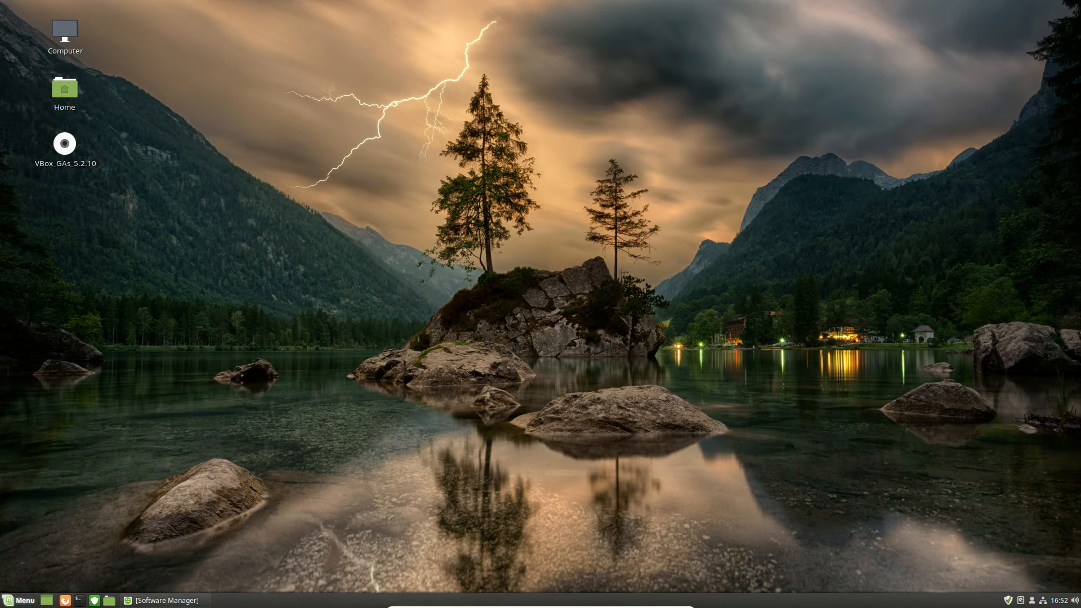
- Search the Cinnamon menu for 'soft' and launch Software Manager
click(19, 600)
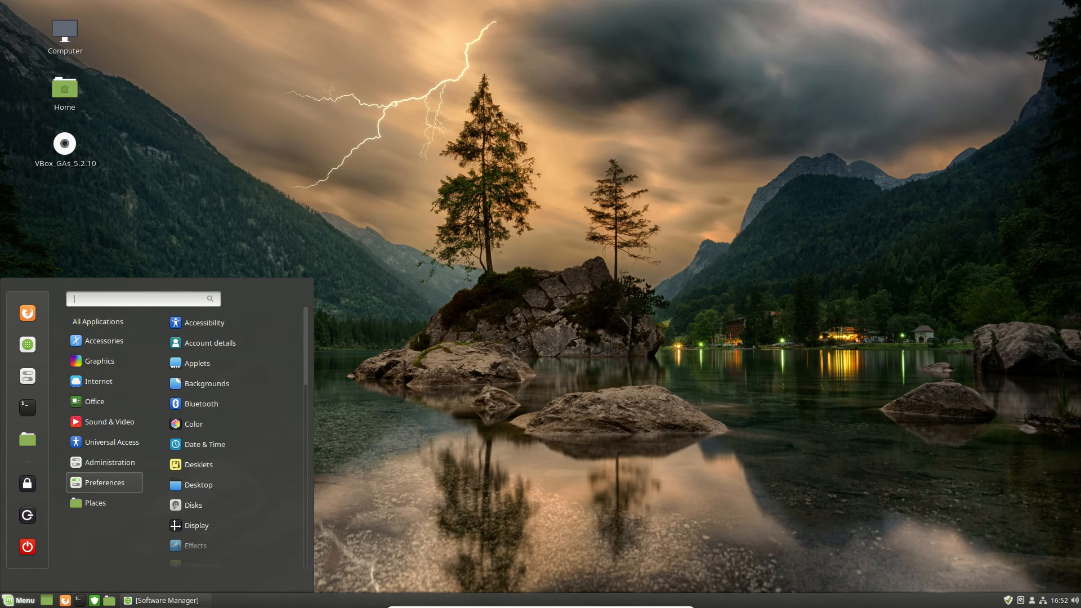
text(soft)
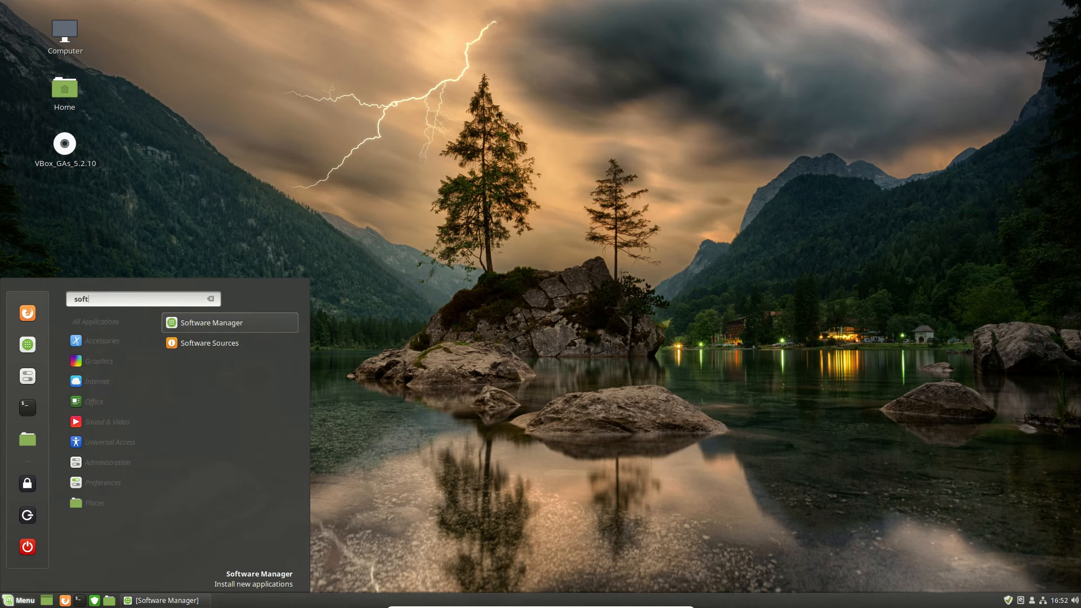
click(211, 322)
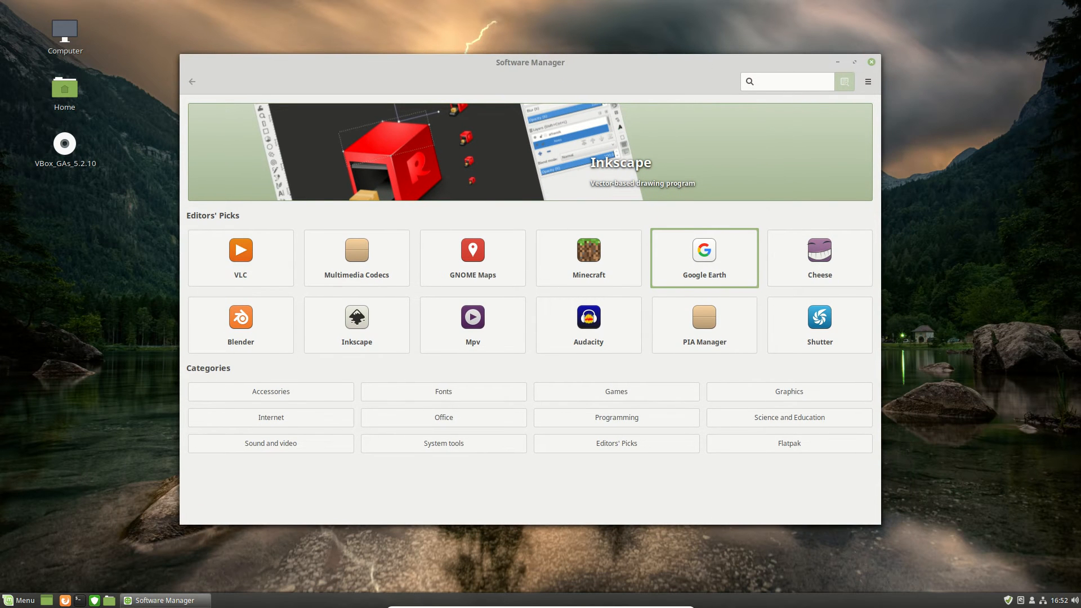
- Install Google Earth from Editors' Picks, accepting its additional required packages
click(786, 80)
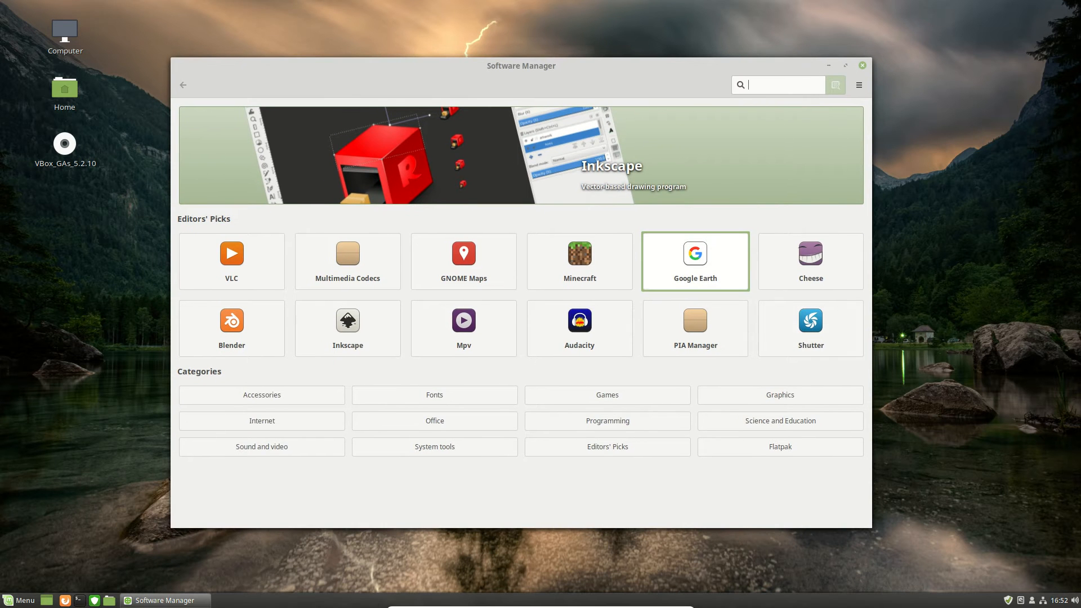
click(694, 261)
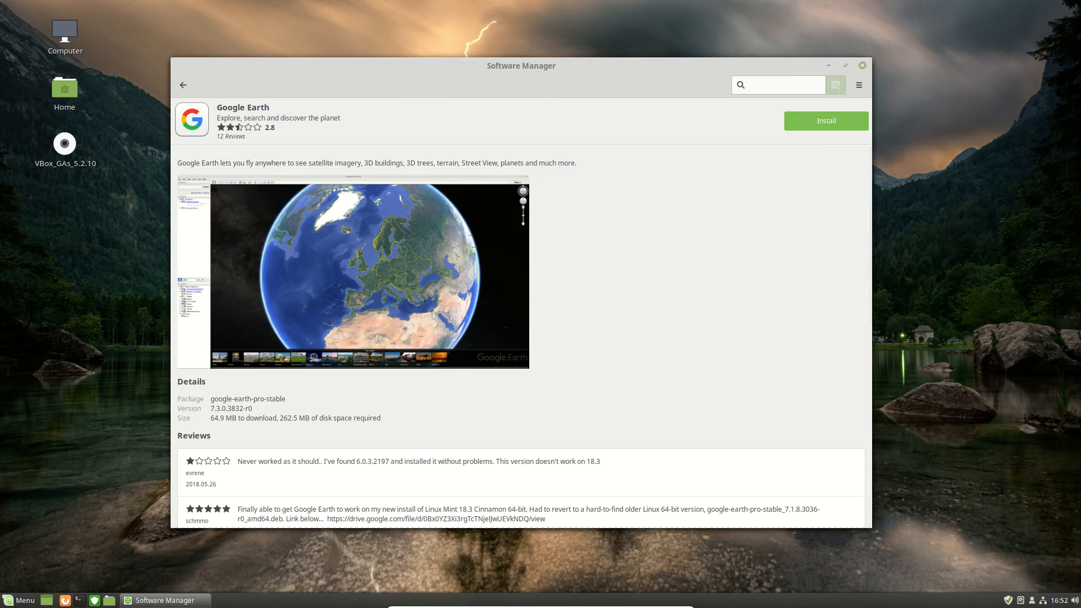
click(825, 121)
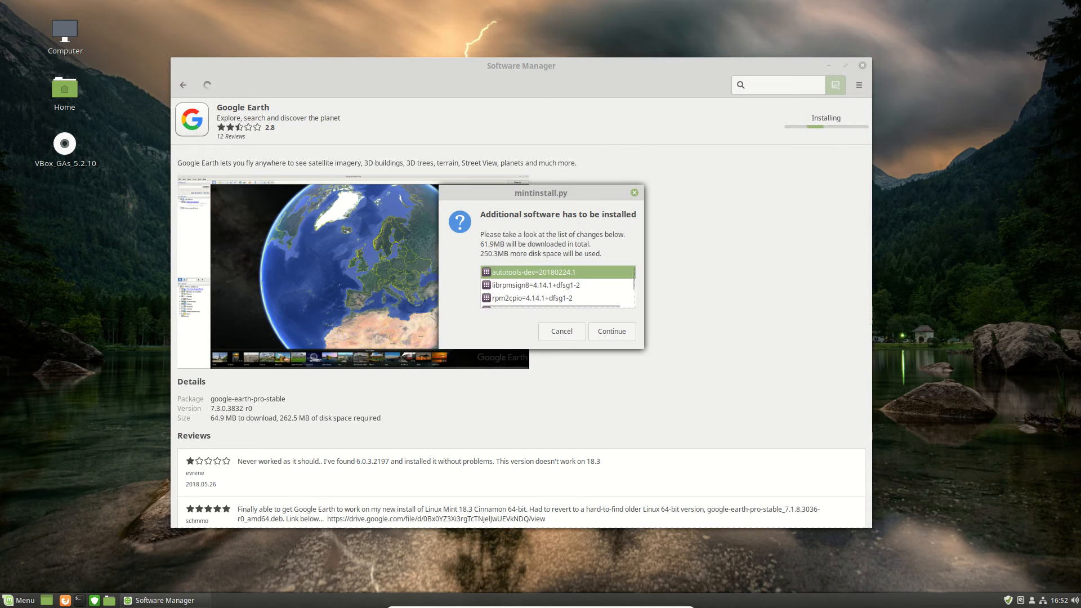
click(611, 331)
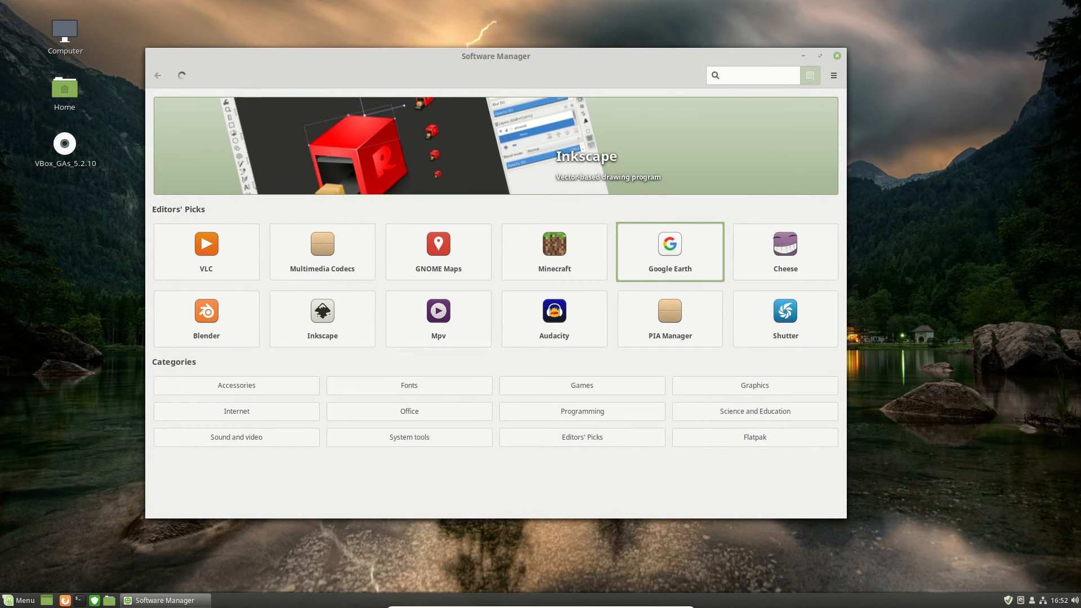
- Install Vim-gtk from the Office category and go back to the home page
click(752, 75)
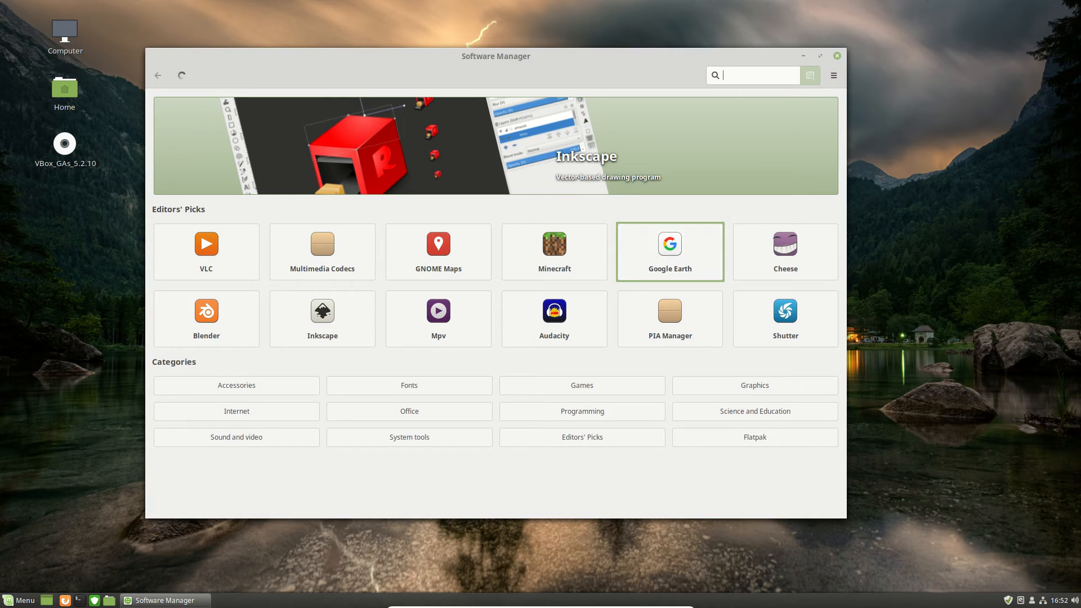
click(408, 411)
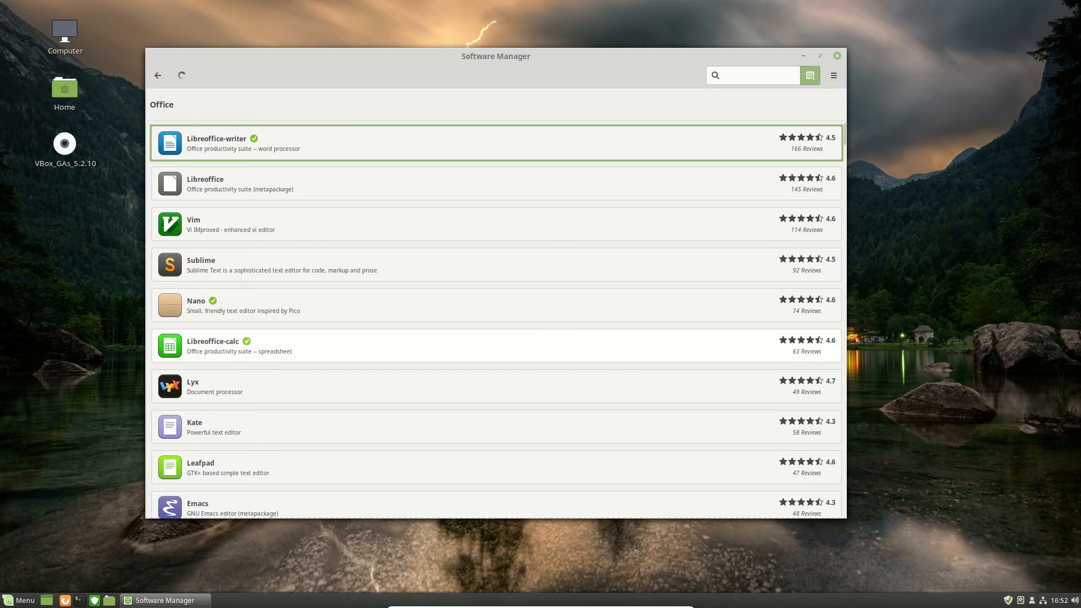
scroll(down, 3)
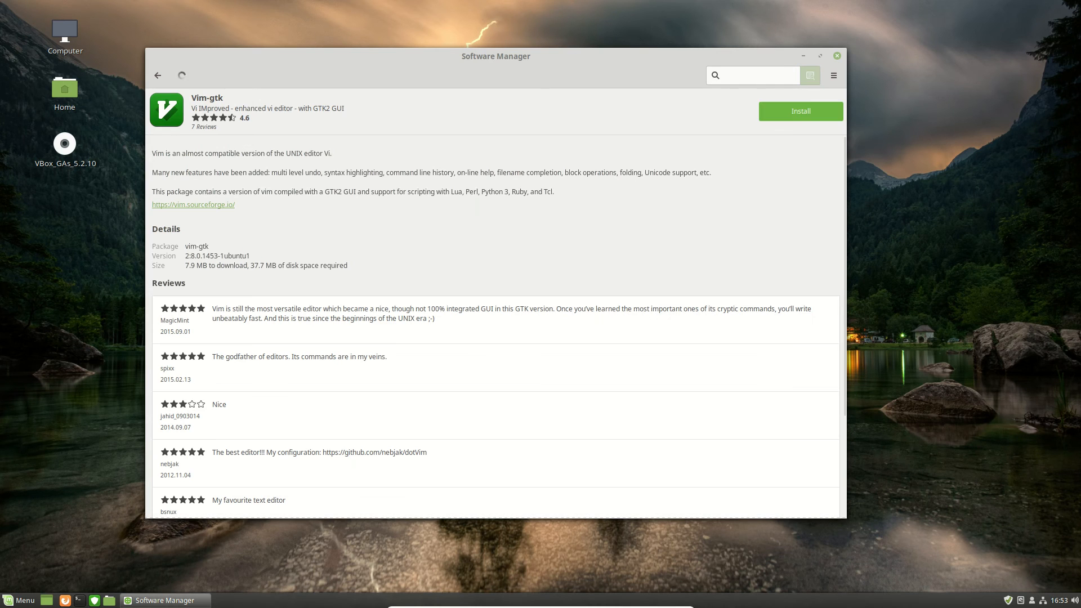
click(799, 111)
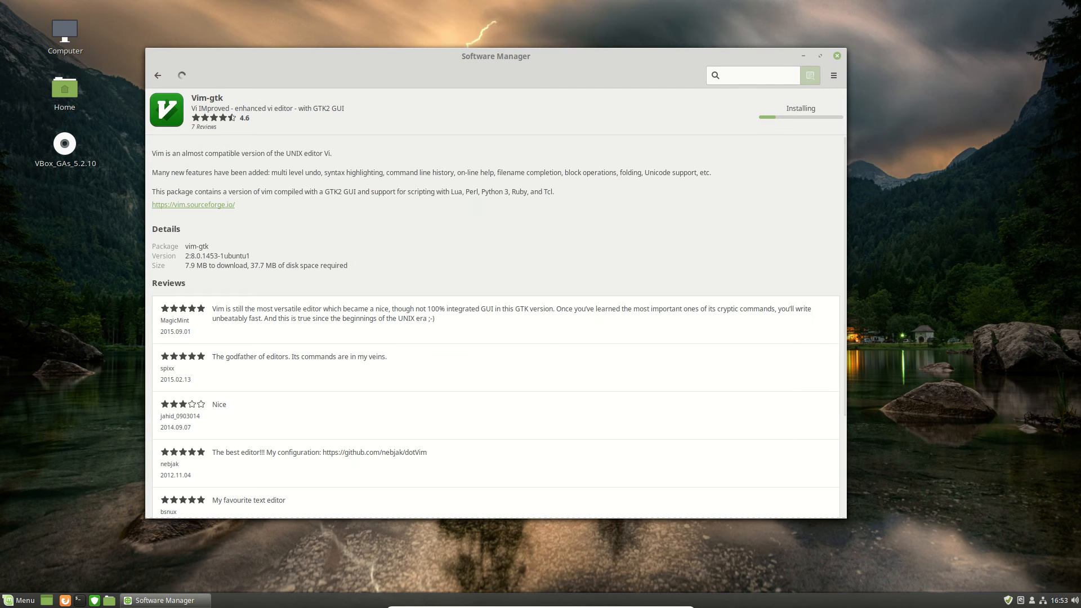
click(158, 75)
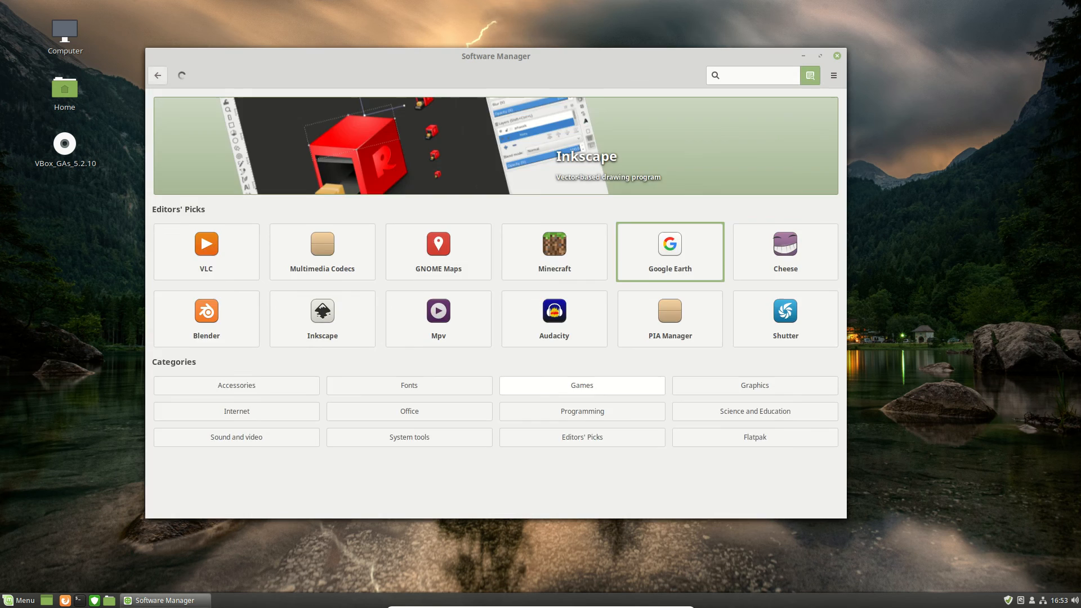
- Find Neverball in the Games category and start its installation
click(581, 385)
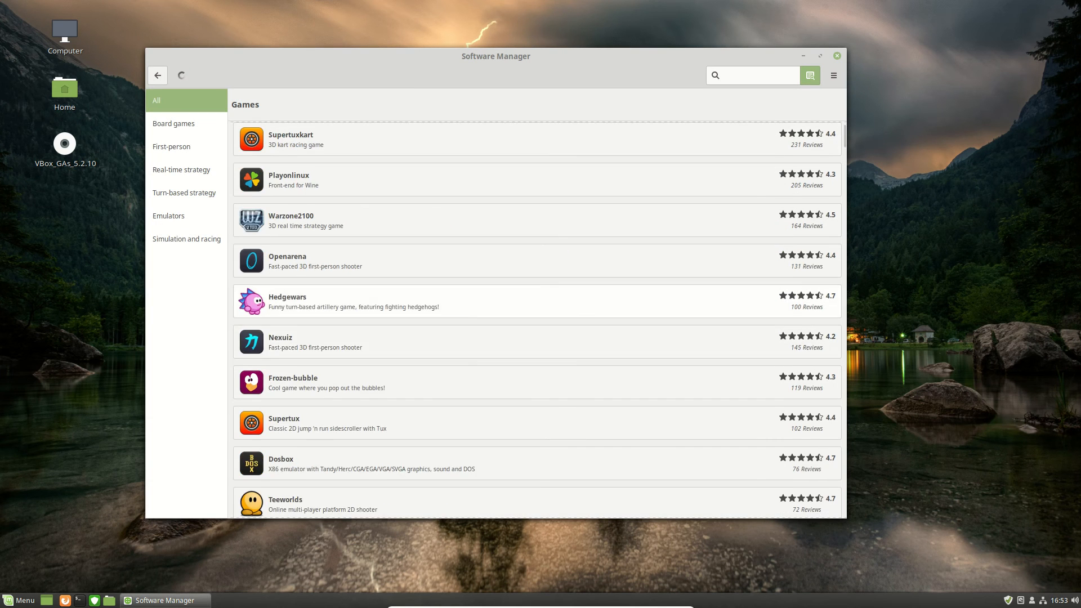
scroll(down, 3)
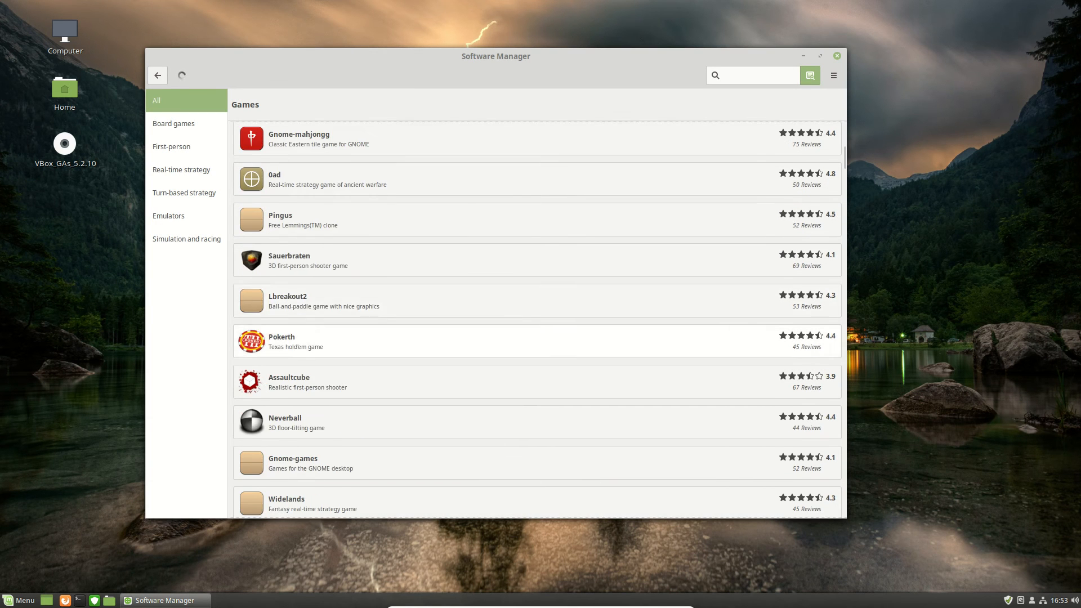
click(285, 422)
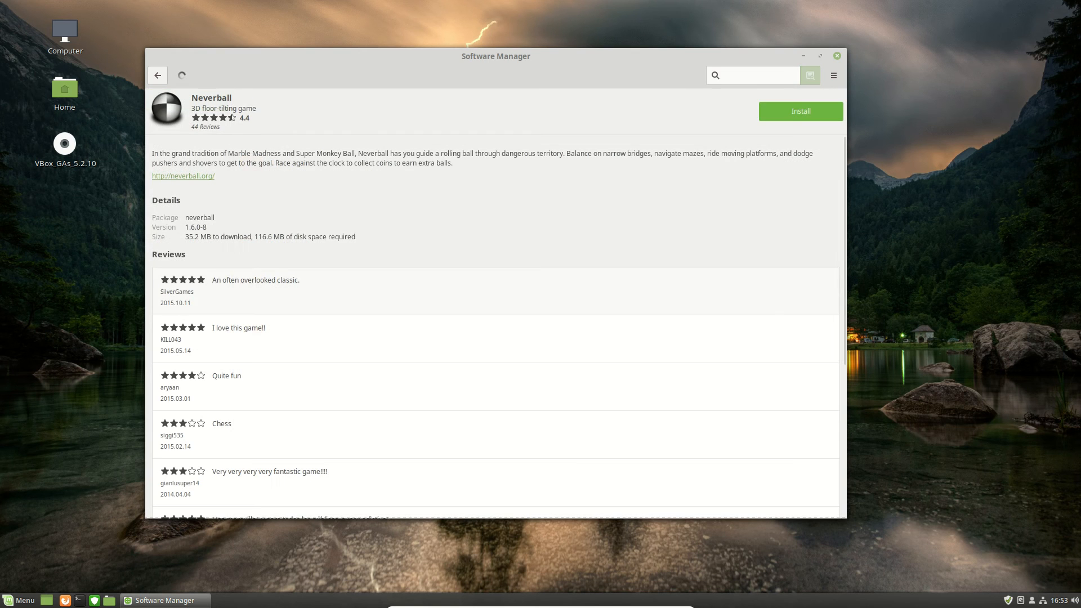
click(799, 111)
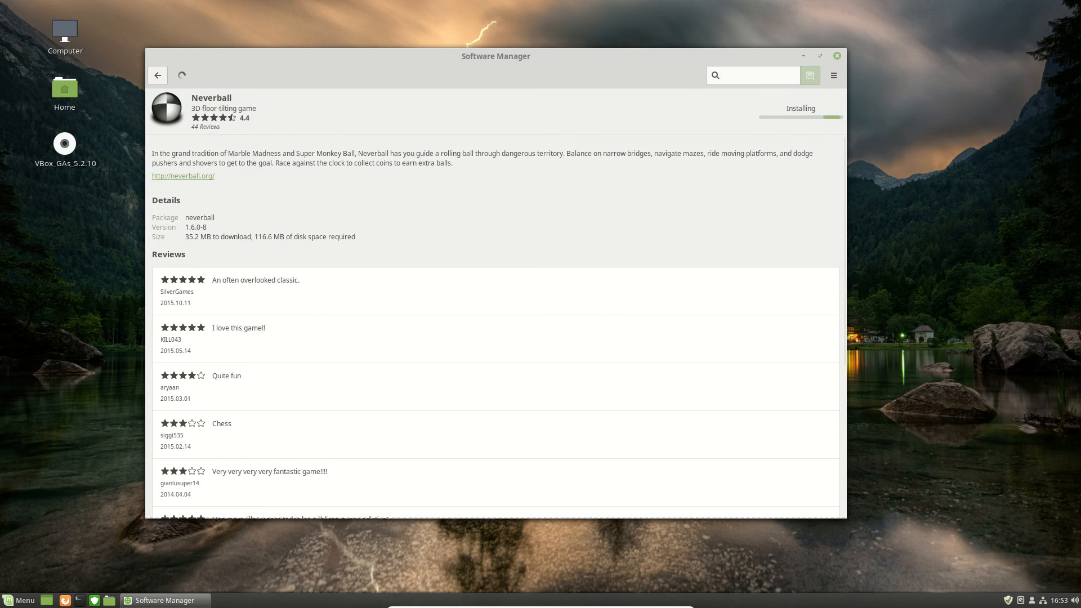
- Return to the games list and accept Neverball's additional packages
click(157, 75)
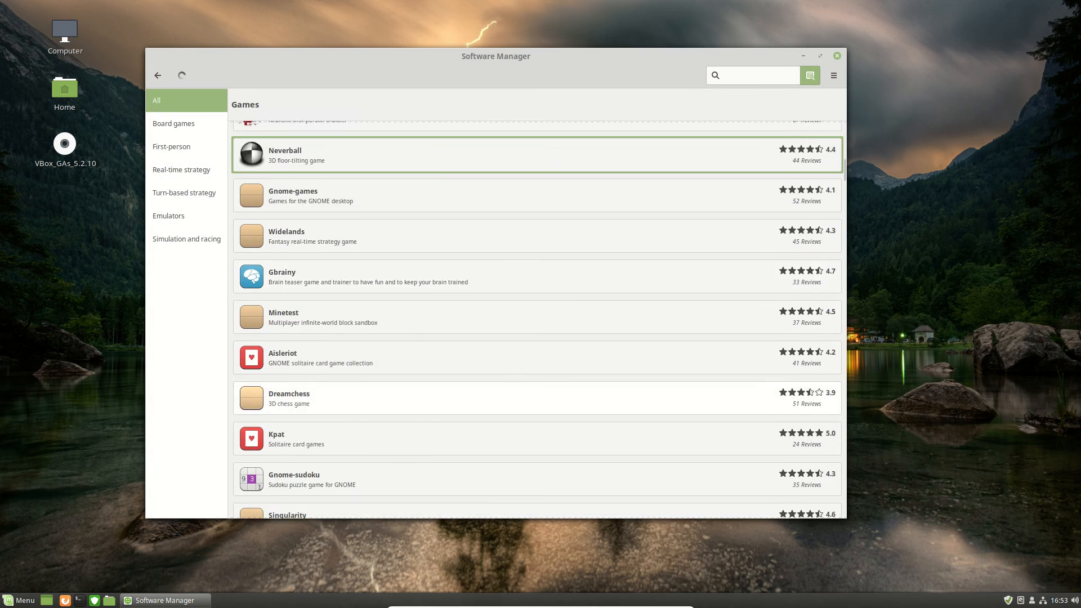
scroll(down, 3)
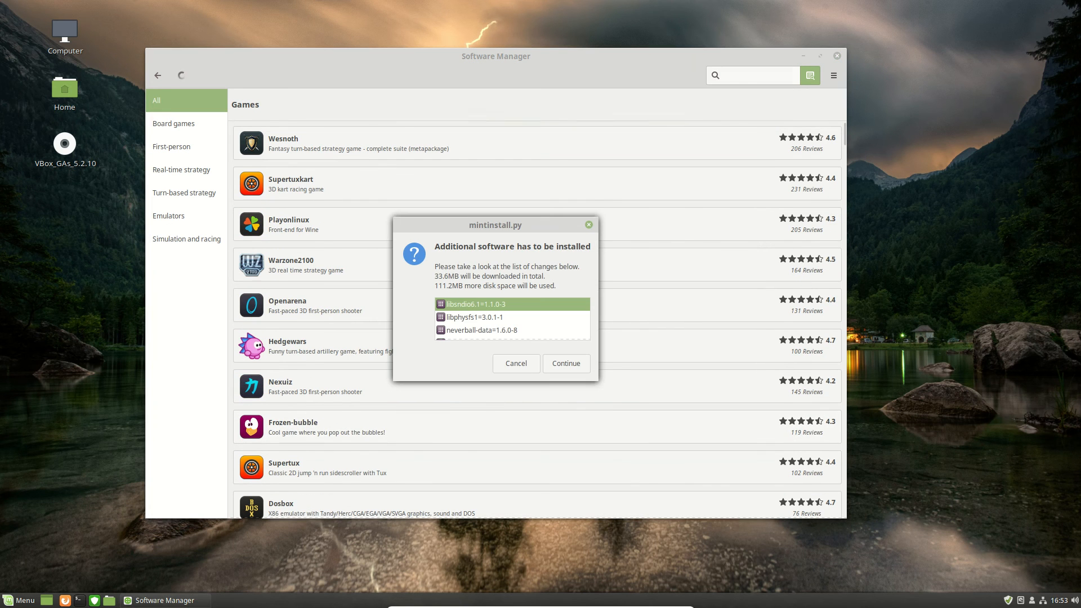
click(516, 363)
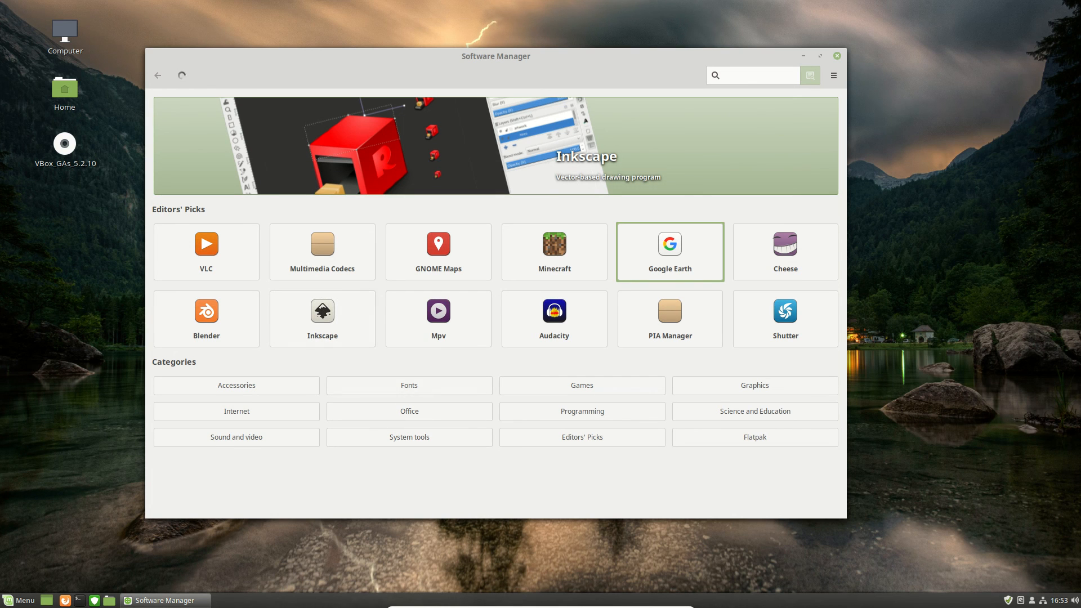
click(751, 75)
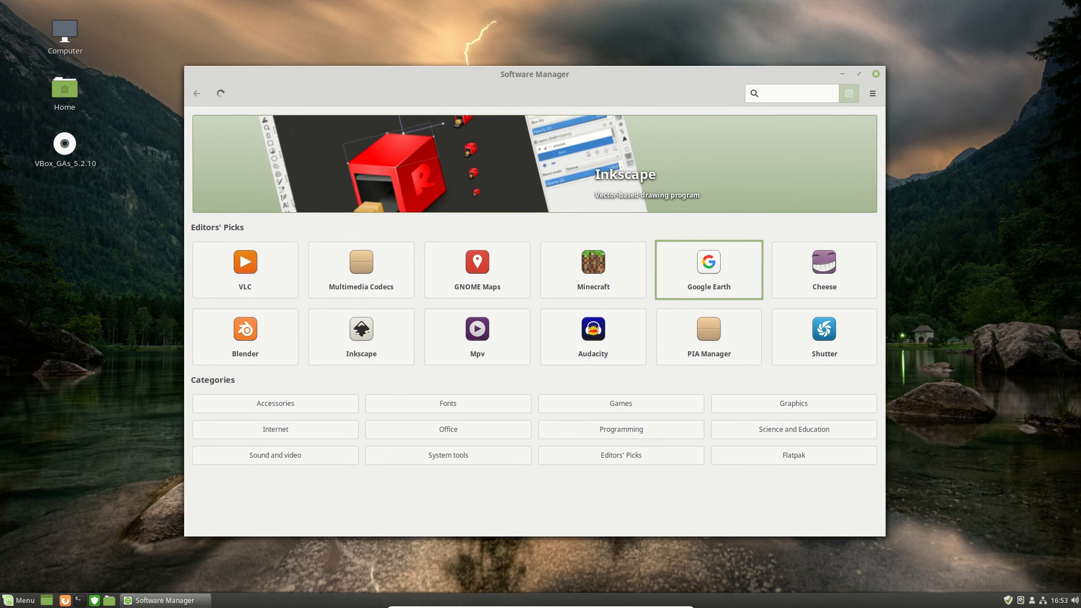
click(792, 93)
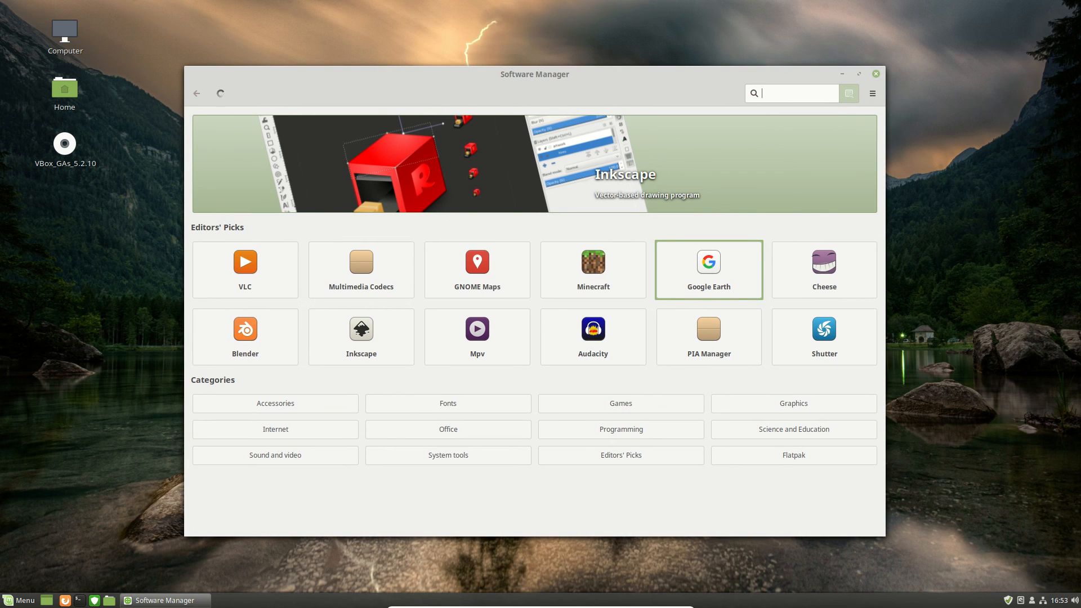